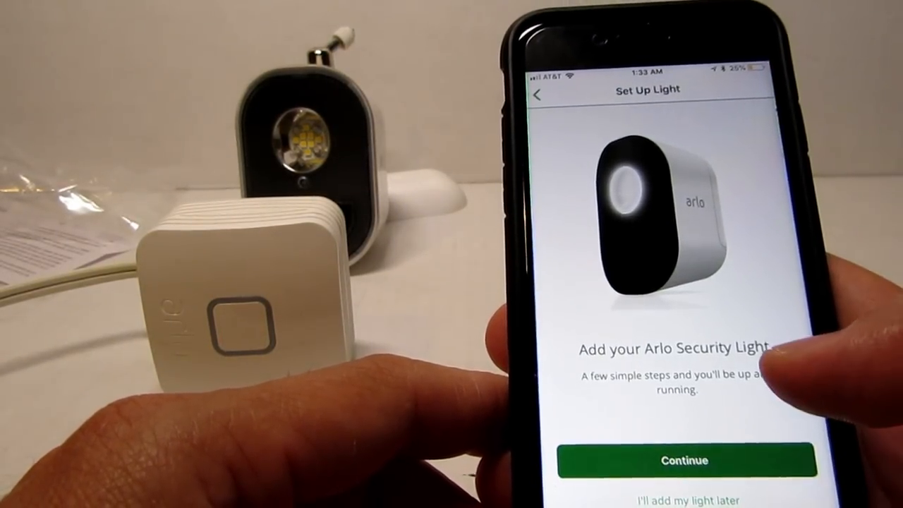
Continue from the Set Up Light screen to reach the Name Your Light field.
left_click(683, 460)
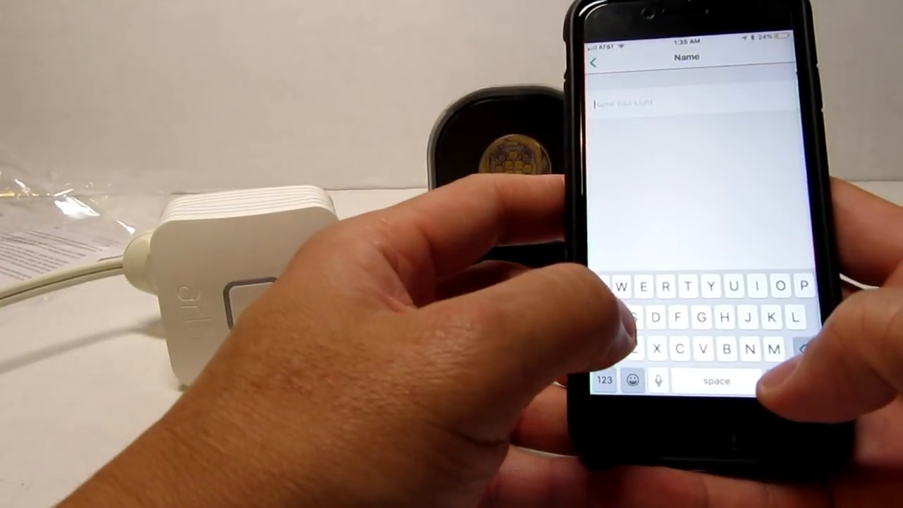
Name the light 'Arlo Light' and save it so it shows in the devices list.
type("Arlo Light")
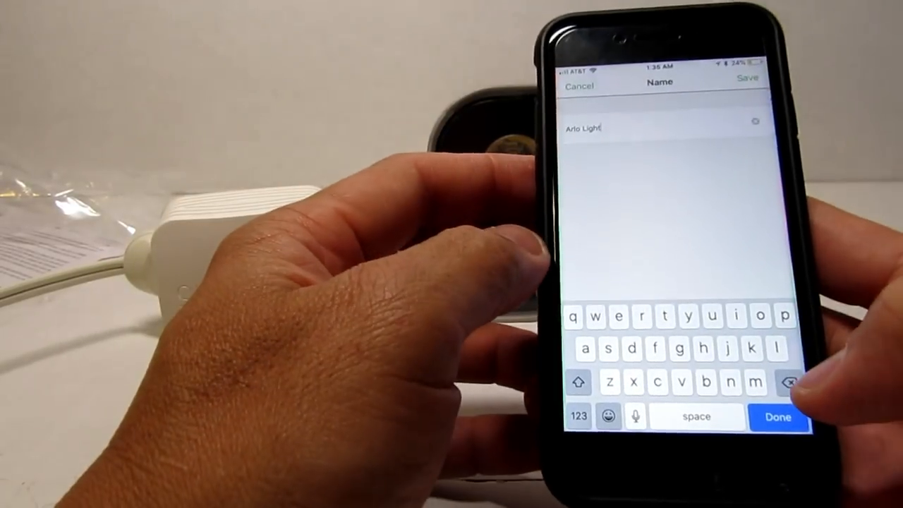
left_click(748, 79)
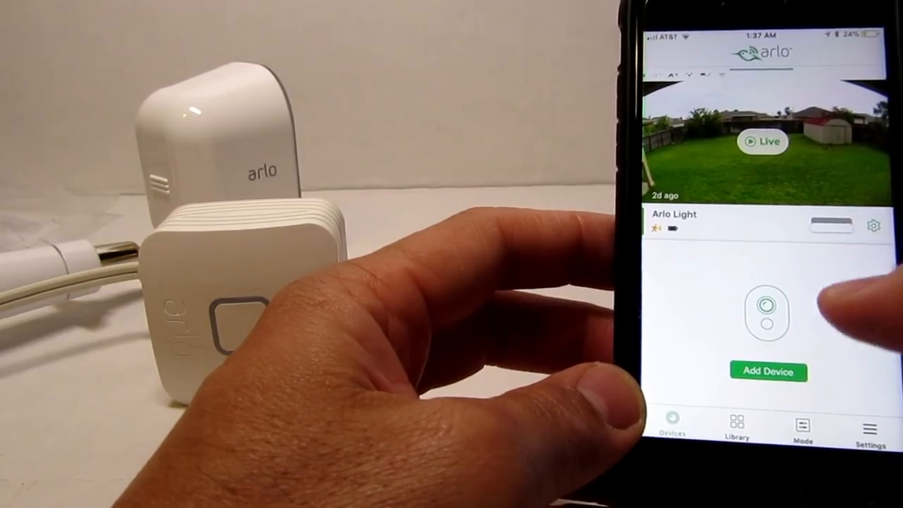
Set Arlo Light's Flash option to Fast in its Device Settings.
left_click(874, 225)
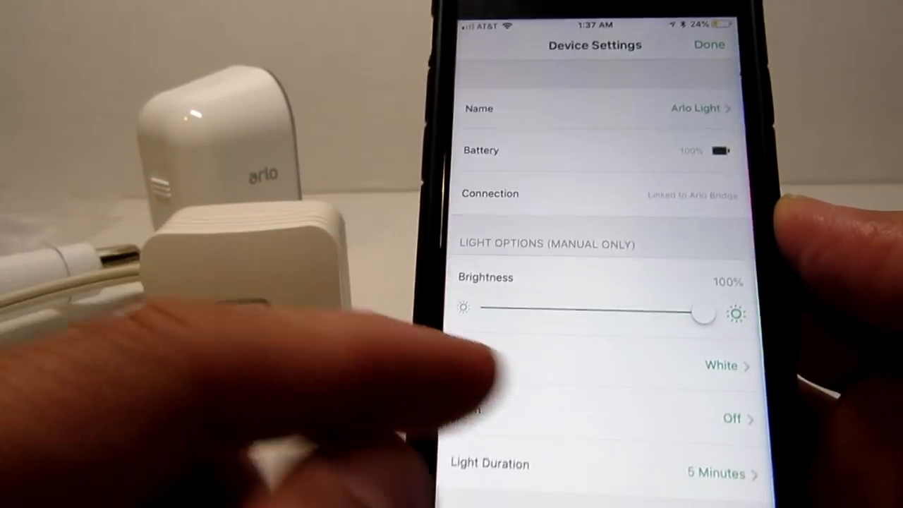
left_click_drag(703, 313, 463, 303)
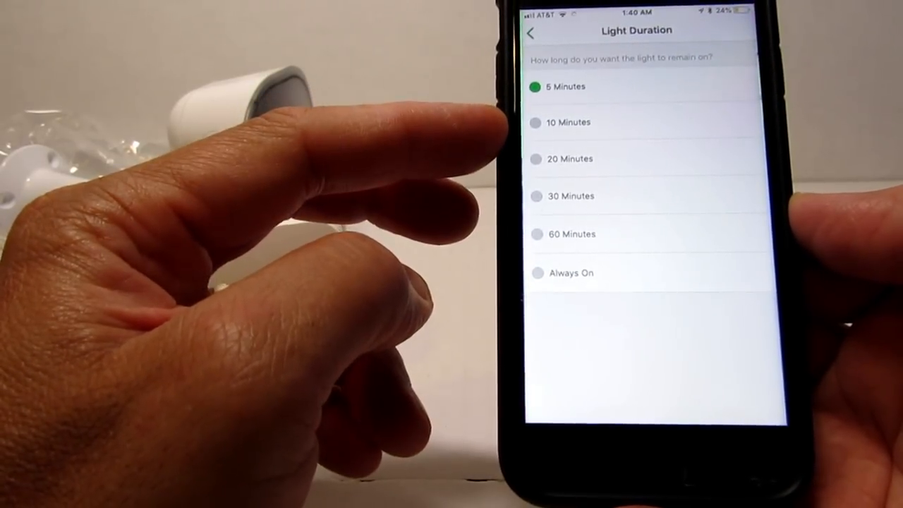
left_click(531, 33)
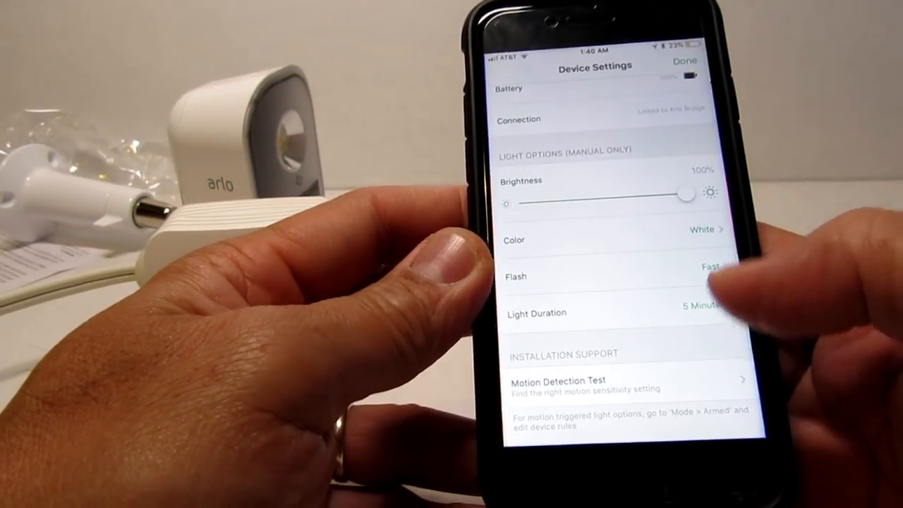
scroll("down", 3)
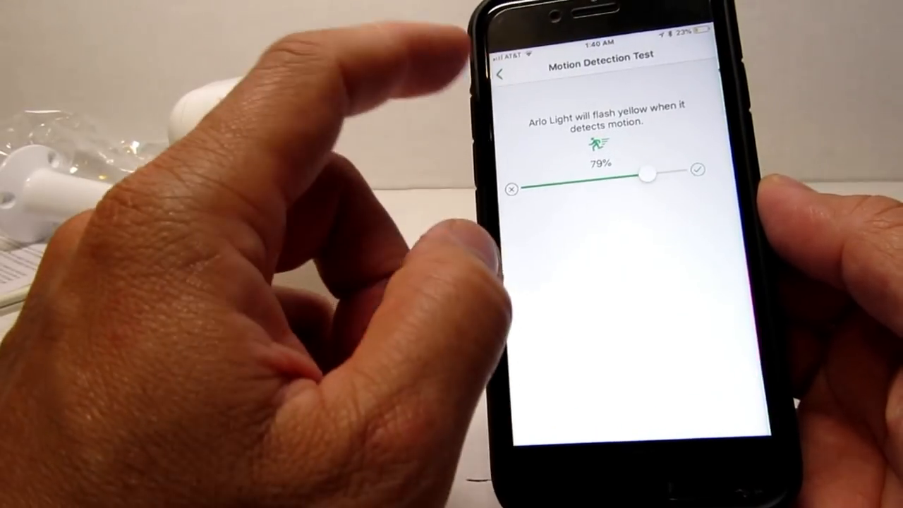
left_click(503, 75)
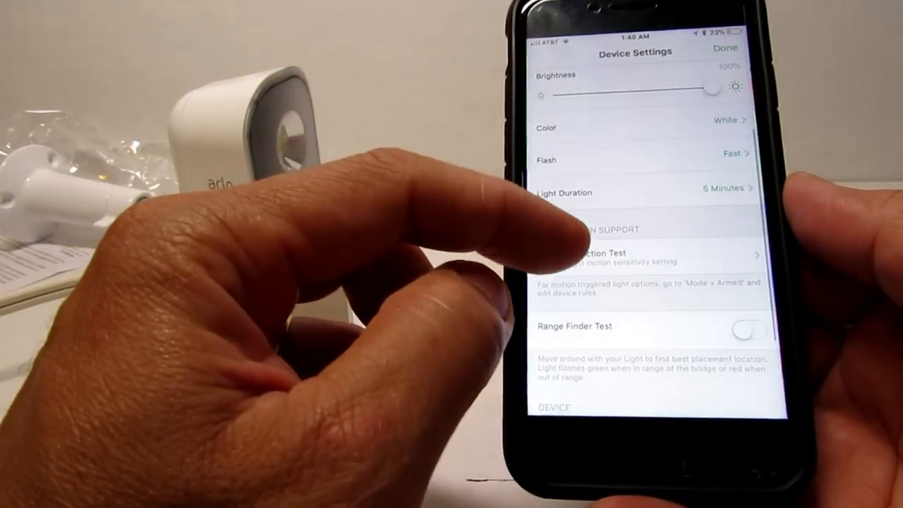
scroll("down", 3)
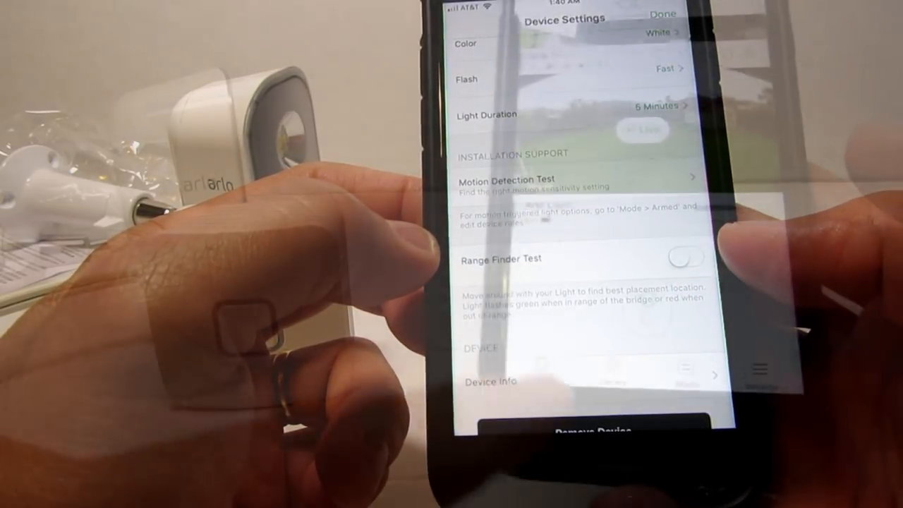
Switch Arlo Light's mode to Disarmed, then head to the Alexa skills search.
left_click(662, 14)
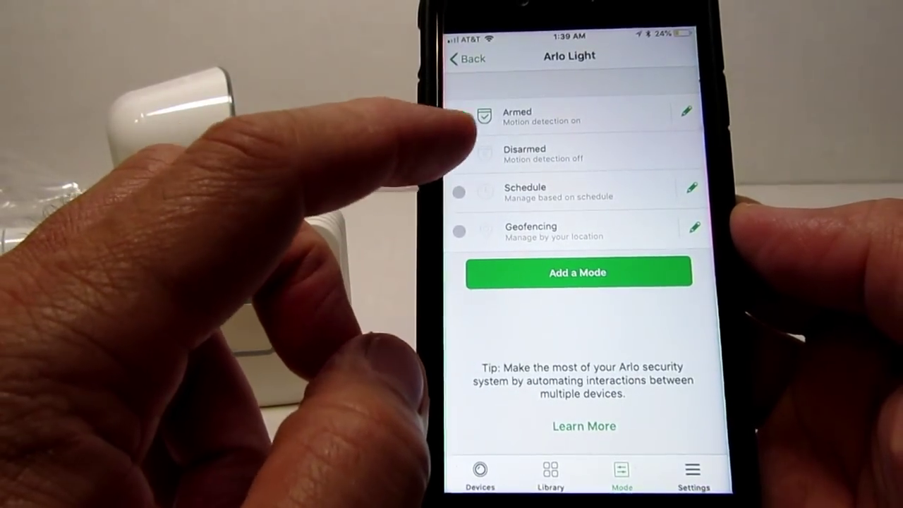
left_click(525, 154)
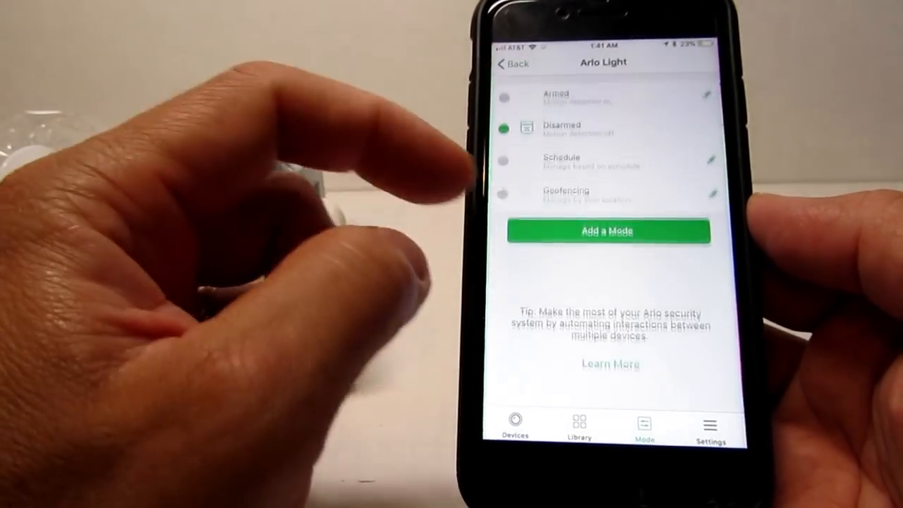
left_click(708, 94)
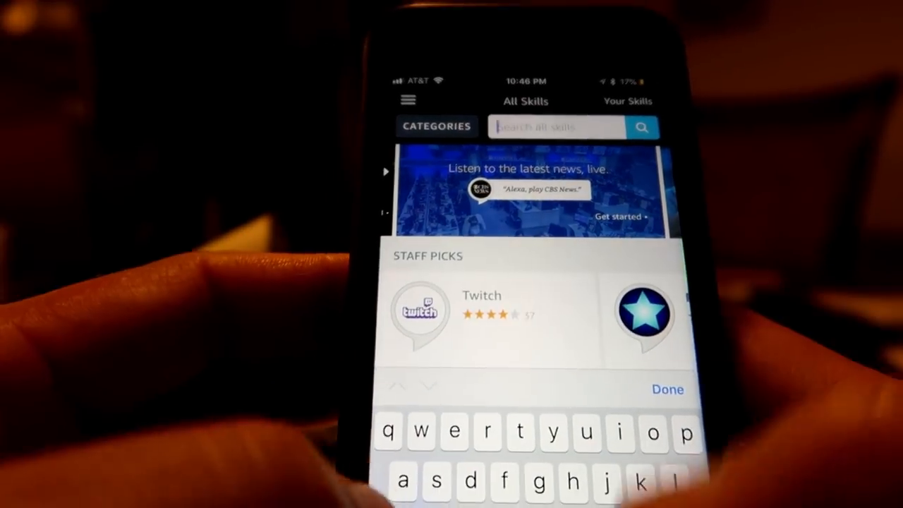
Find and enable the Arlo skill, allowing Alexa access to the Arlo account.
type("arko")
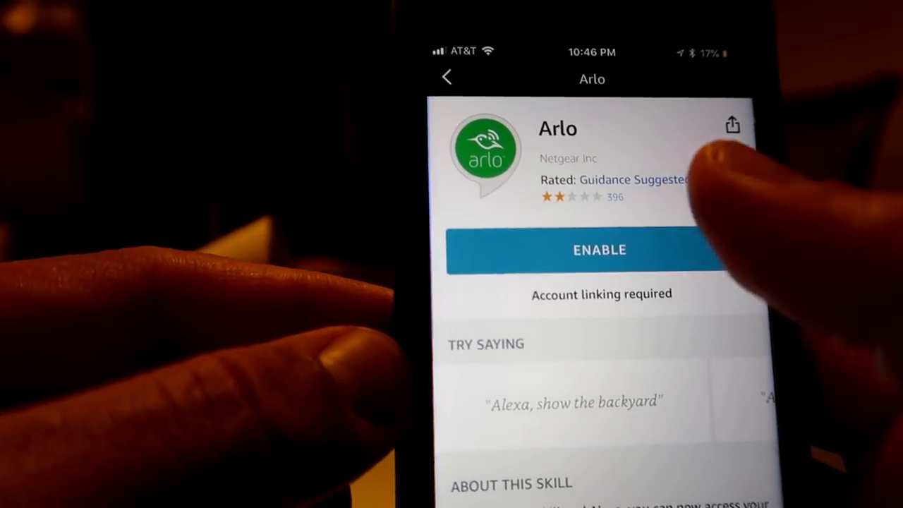
left_click(598, 250)
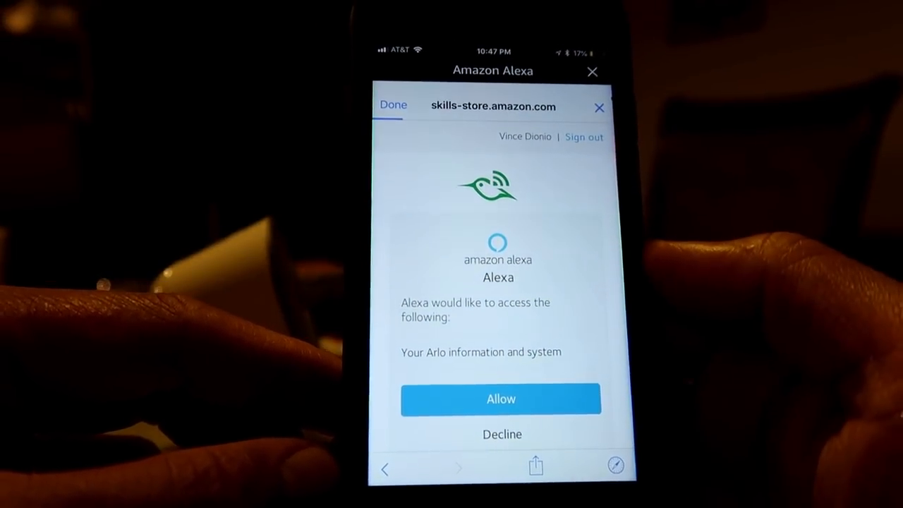
left_click(501, 398)
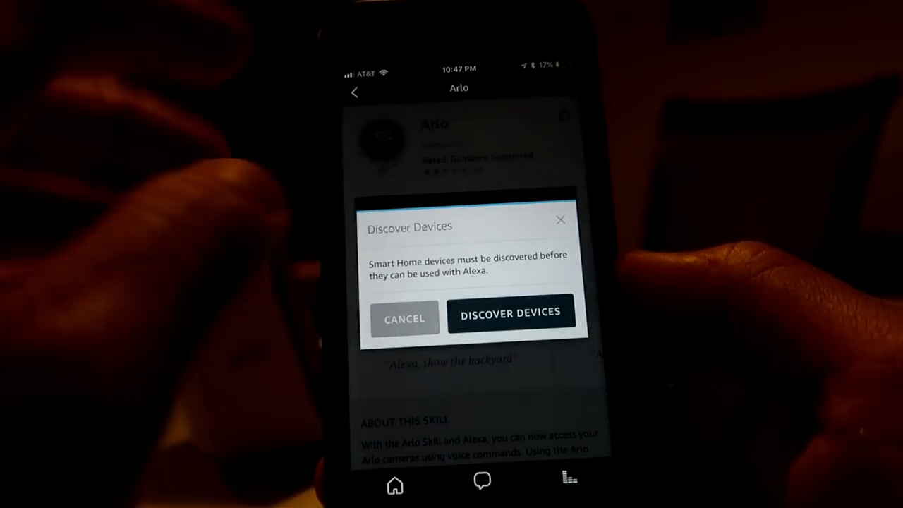
Discover devices and bring up Arlo Light's on/off and brightness controls.
left_click(511, 313)
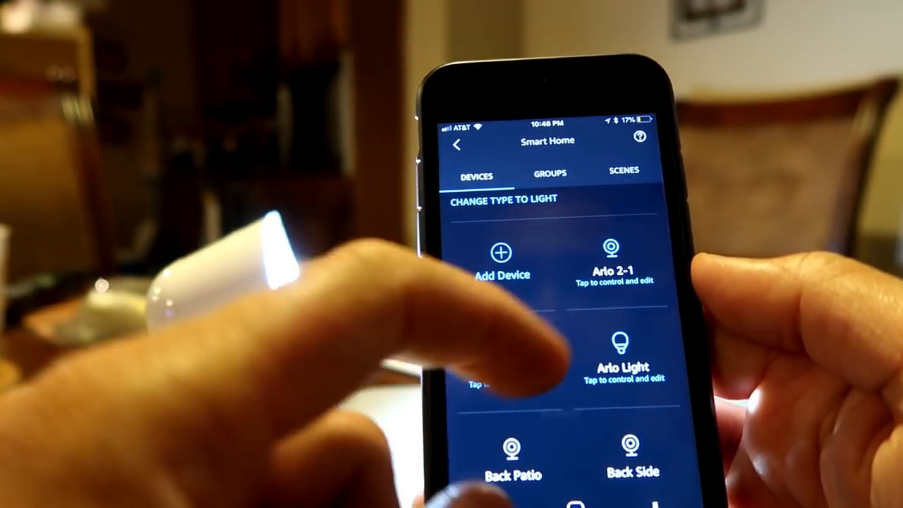
left_click(623, 353)
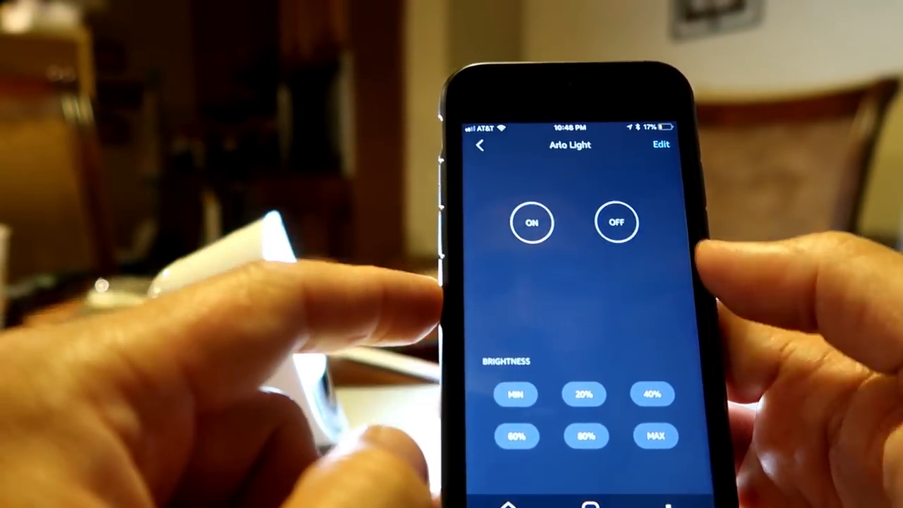